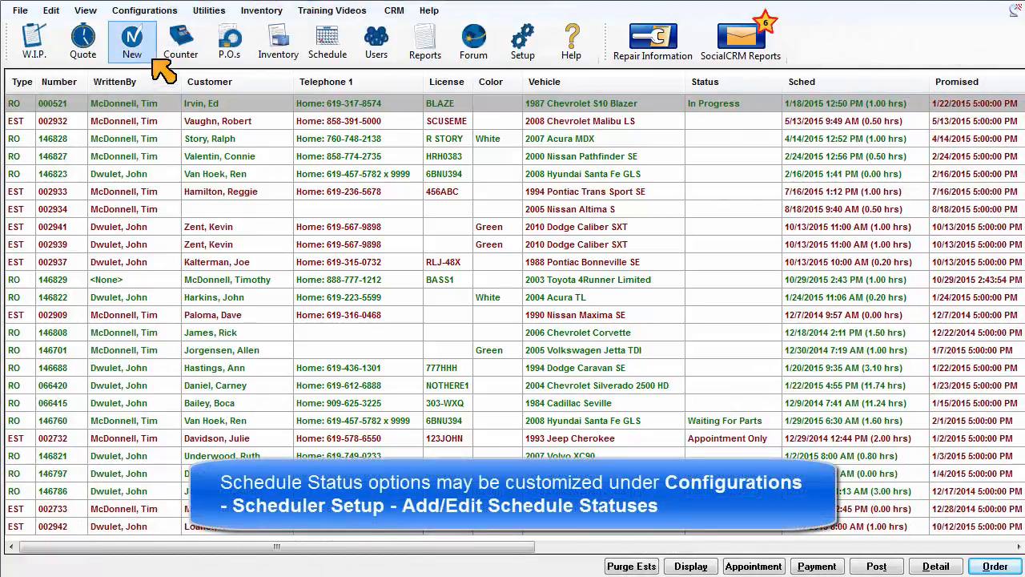
Reveal the Scheduler Setup options under the Configurations menu.
left_click(145, 10)
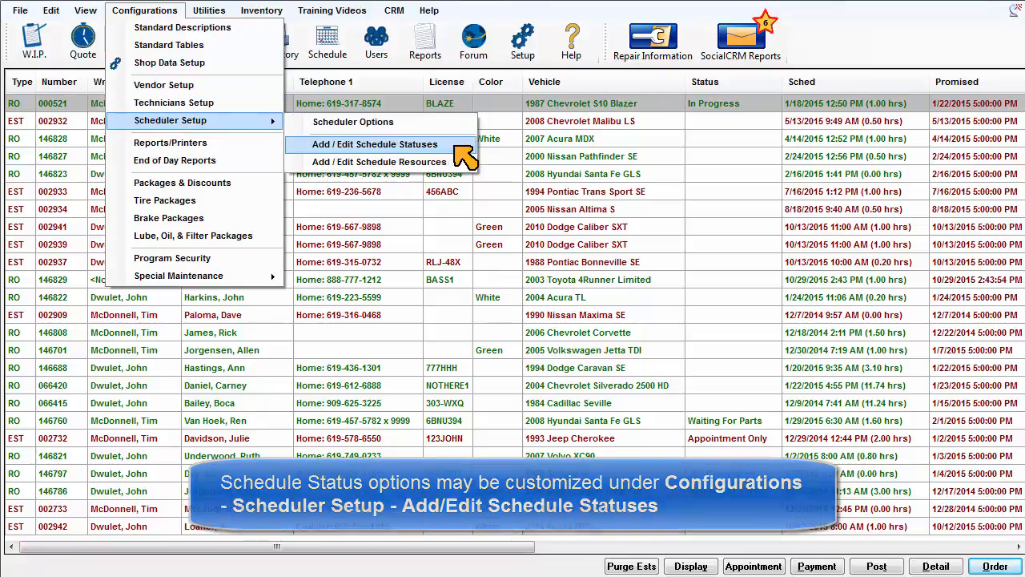
Bring up the Appointment States editor via Add/Edit Schedule Statuses.
left_click(378, 144)
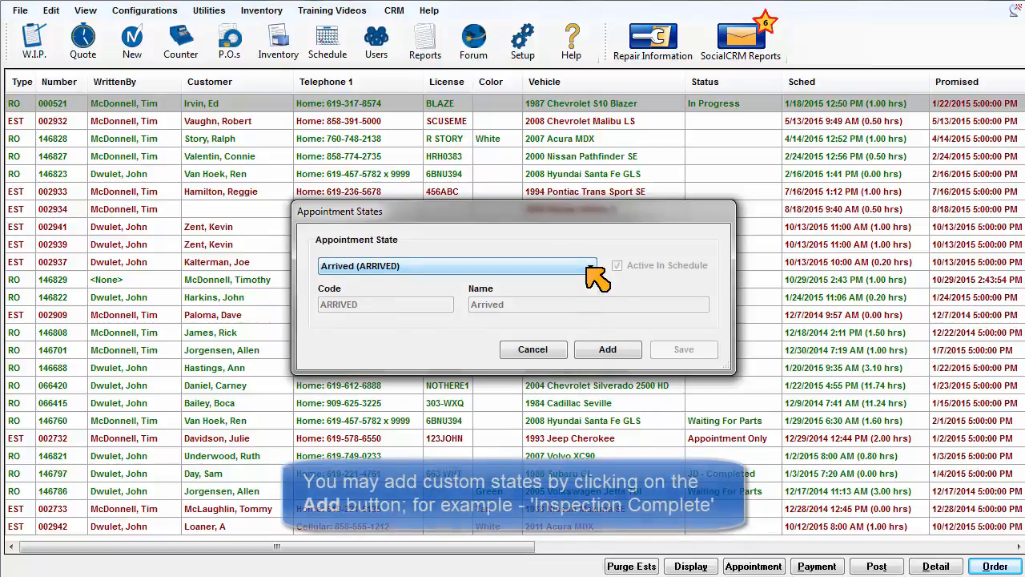
Add a new appointment state and enter INSPE as its code.
left_click(608, 349)
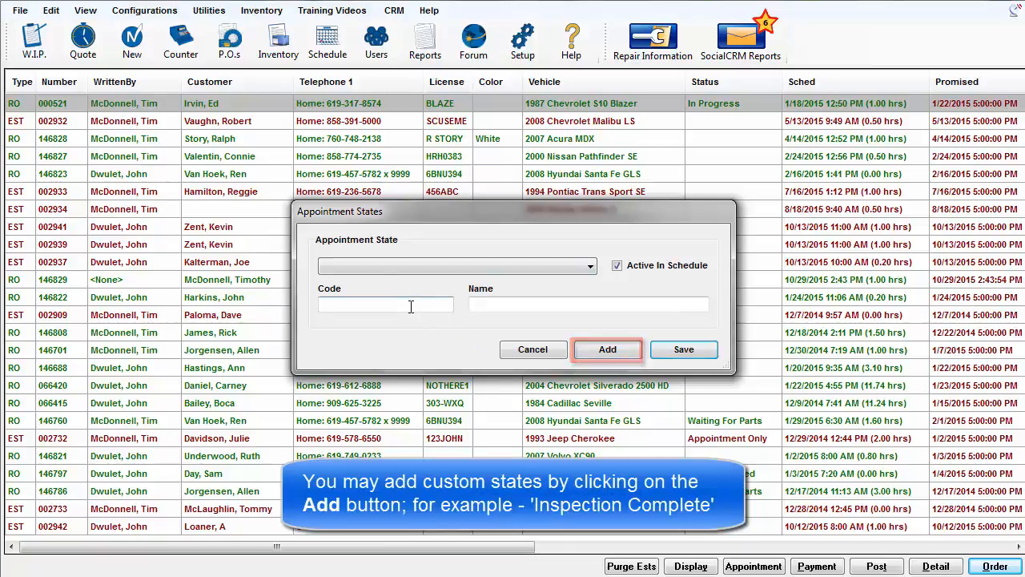
type("INSPE")
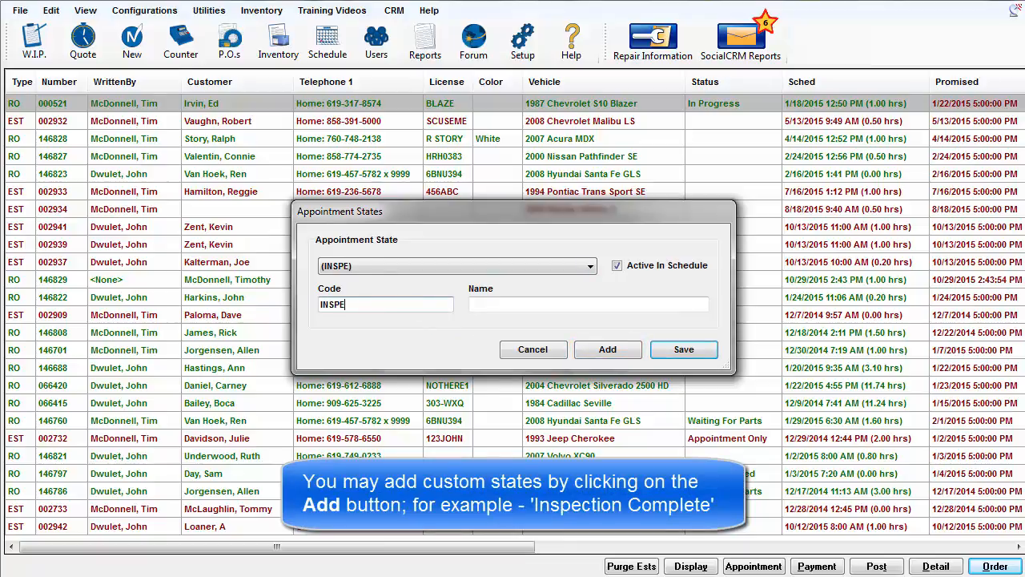